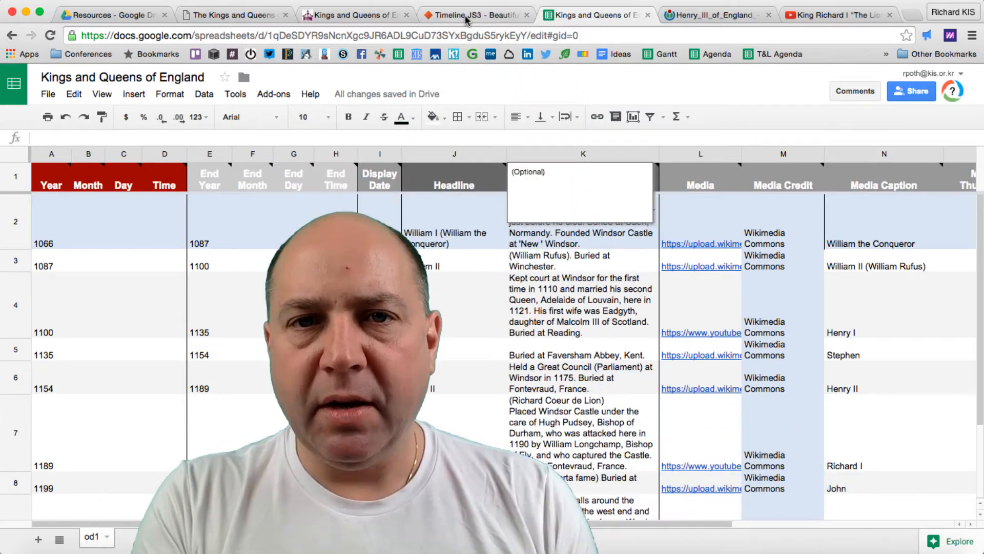
Bring up the TimelineJS site's step 2, 'Publish to the web', in the make-a-timeline instructions
click(474, 14)
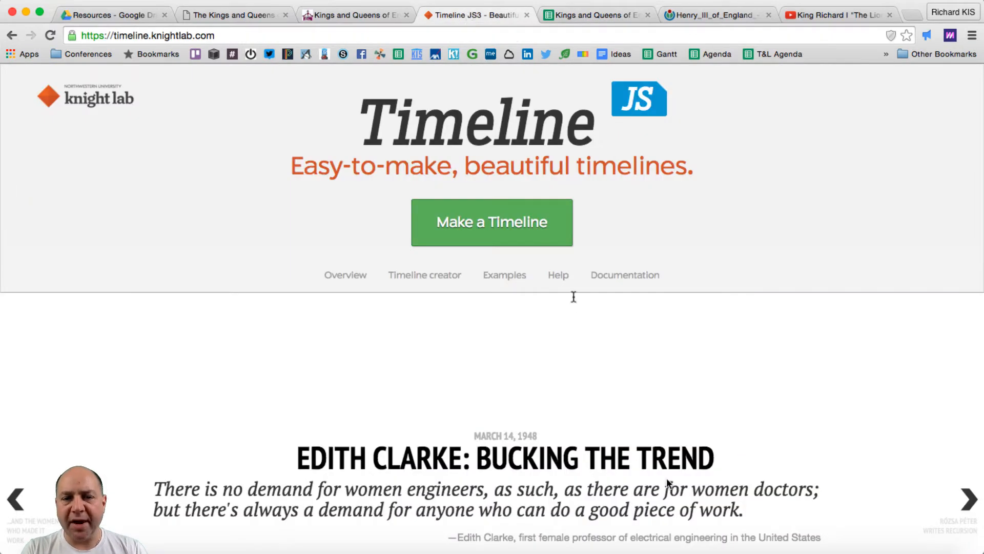
scroll(down, 3)
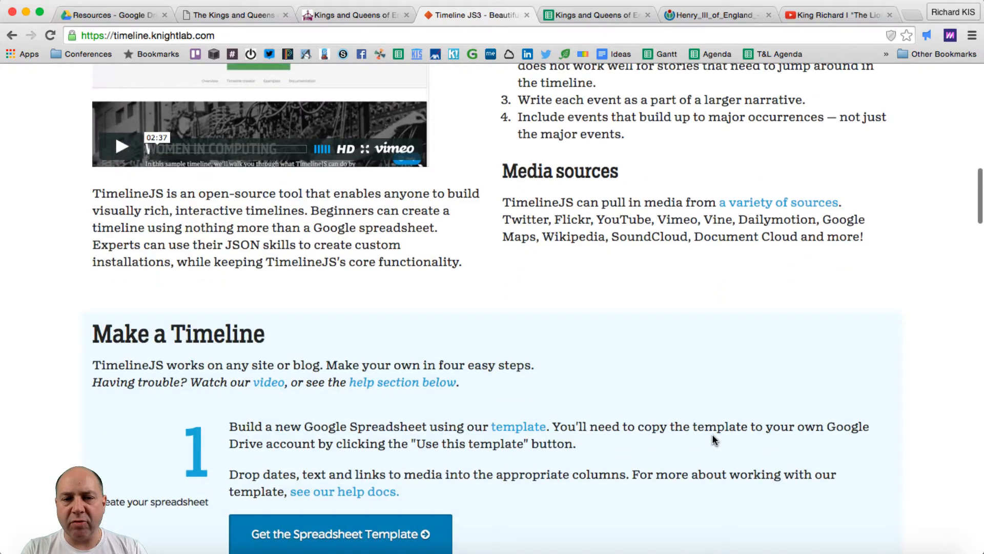
scroll(down, 3)
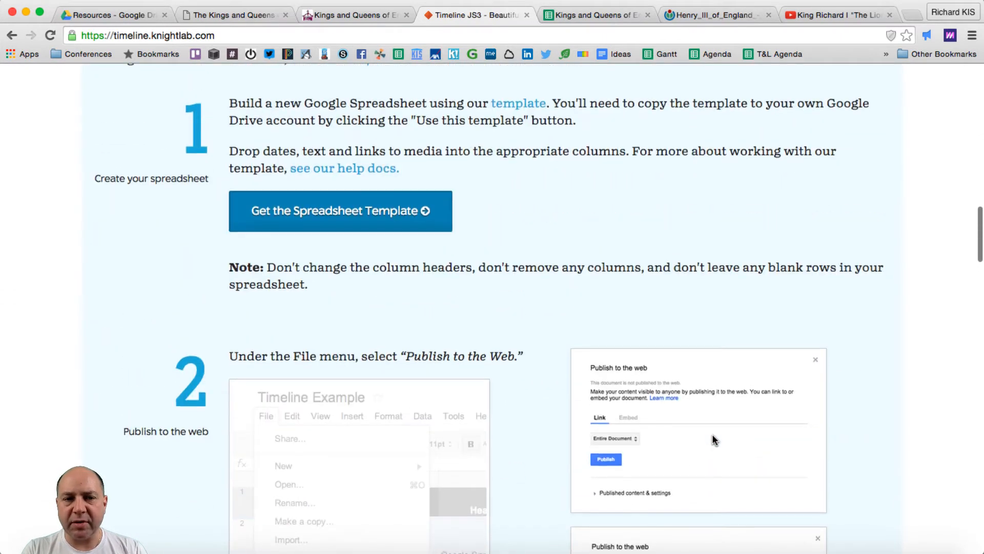
scroll(down, 3)
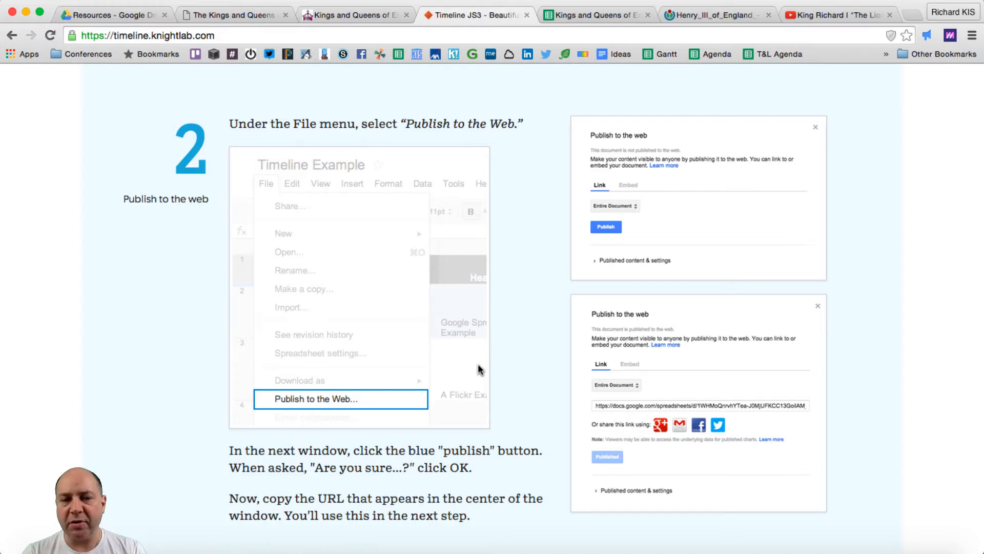
Publish the entire Kings and Queens of England spreadsheet as a web page and confirm, showing its public link
click(595, 14)
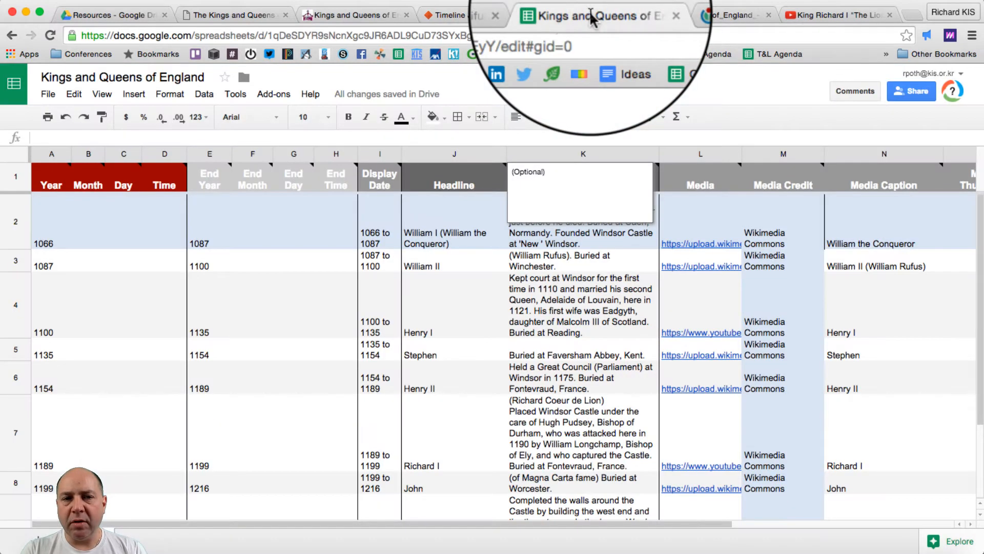
click(47, 94)
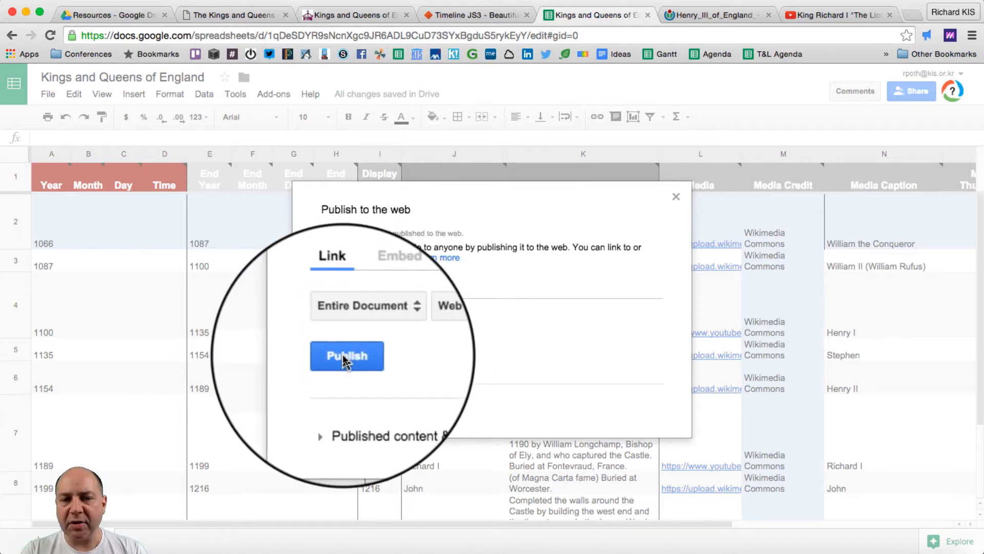
click(348, 356)
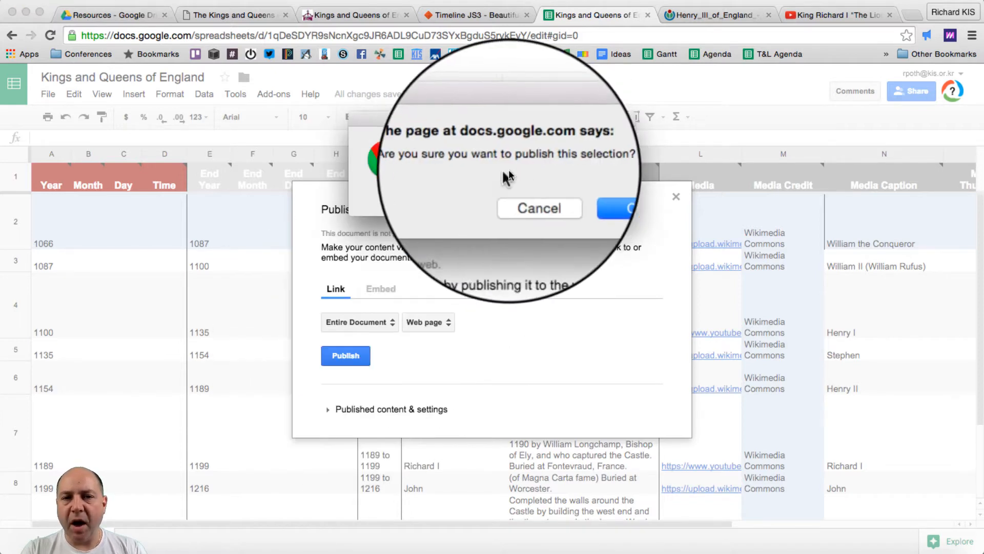
click(617, 209)
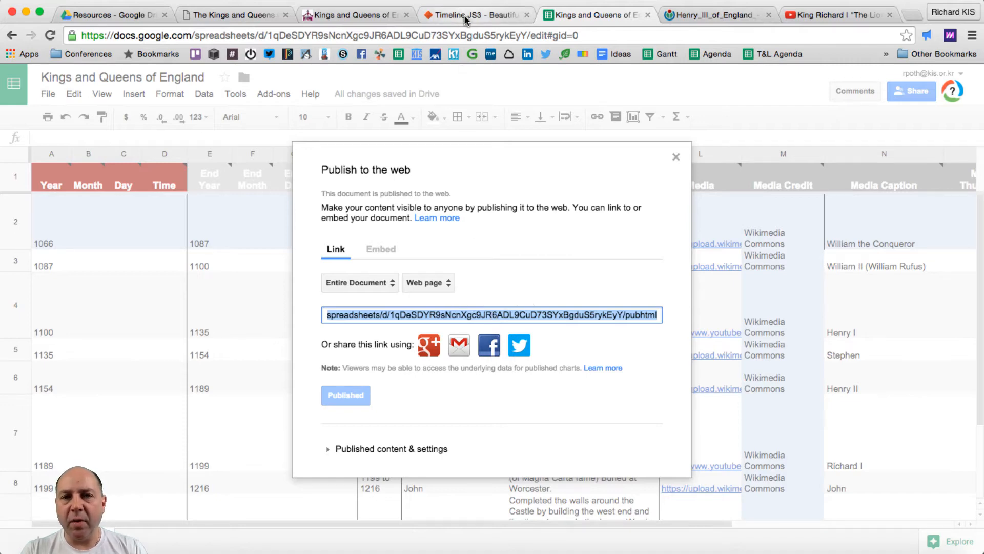
Feed the published spreadsheet link into step 3, reveal the optional settings and reach the generated embed code
click(474, 14)
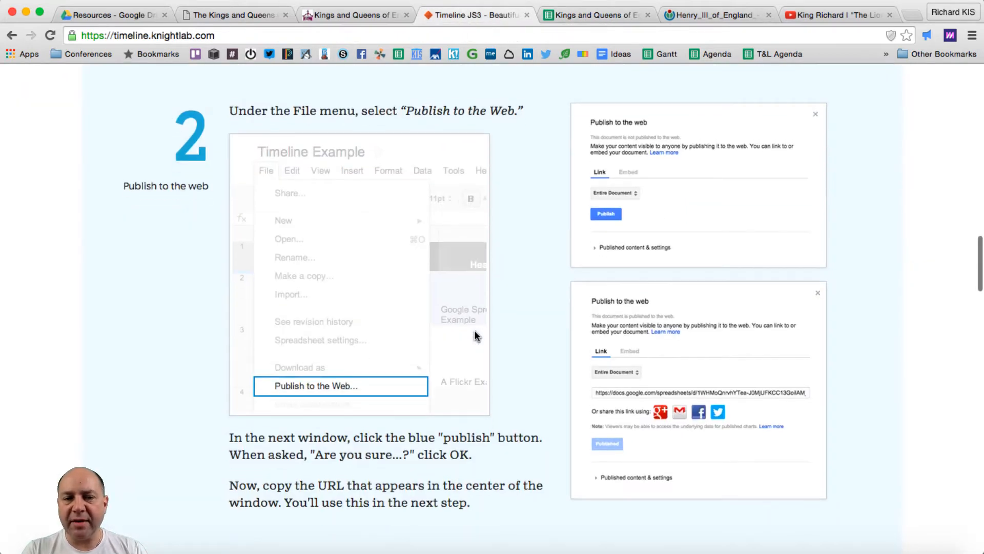
scroll(down, 3)
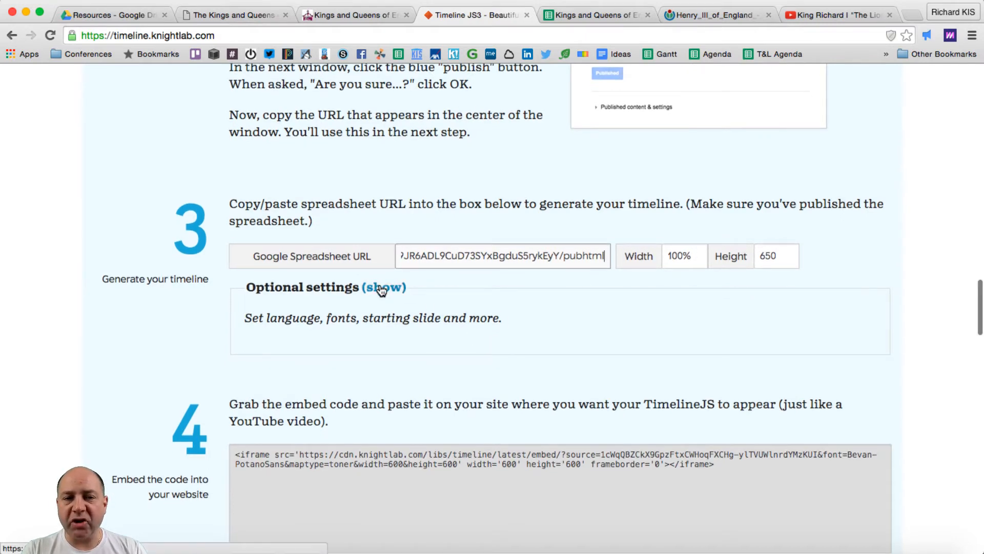
click(382, 287)
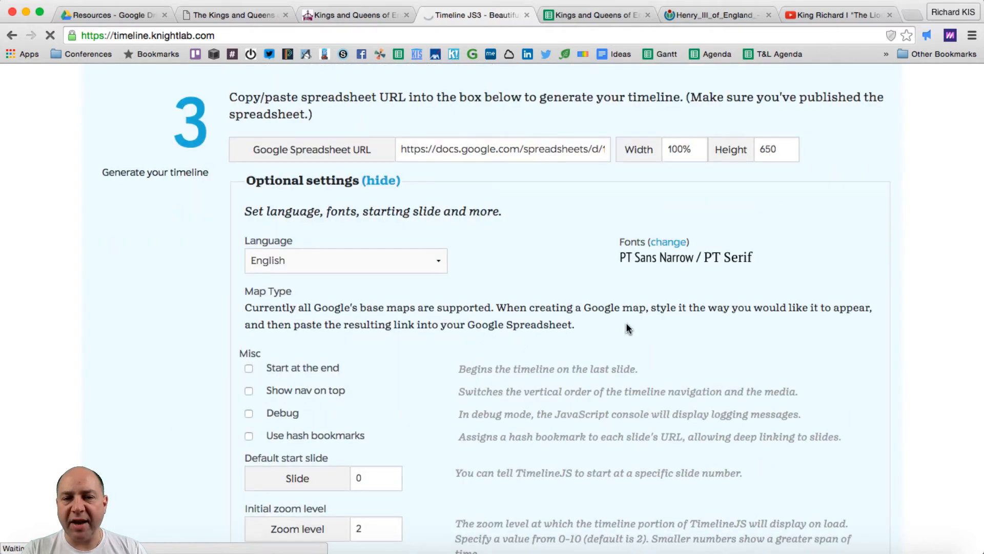
scroll(down, 3)
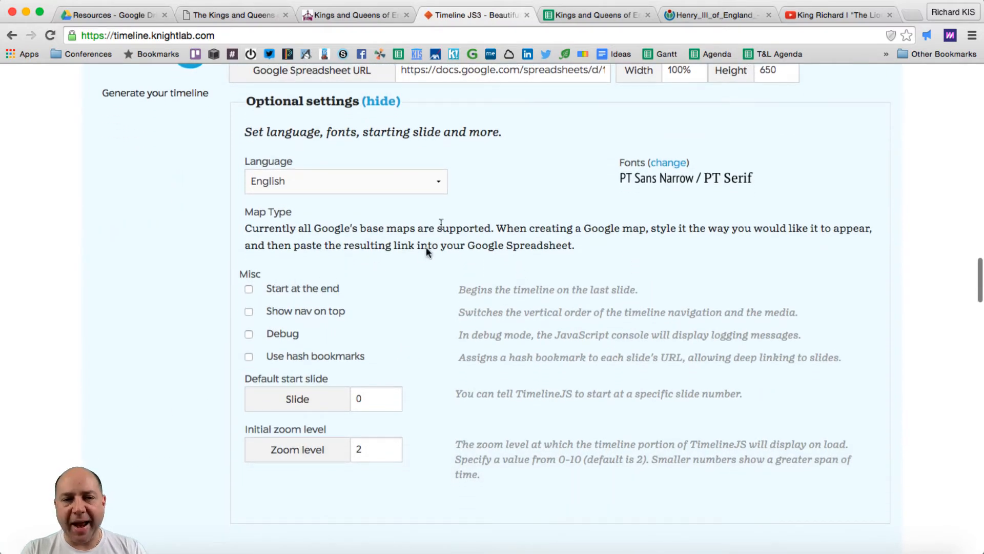
mouse_move(325, 335)
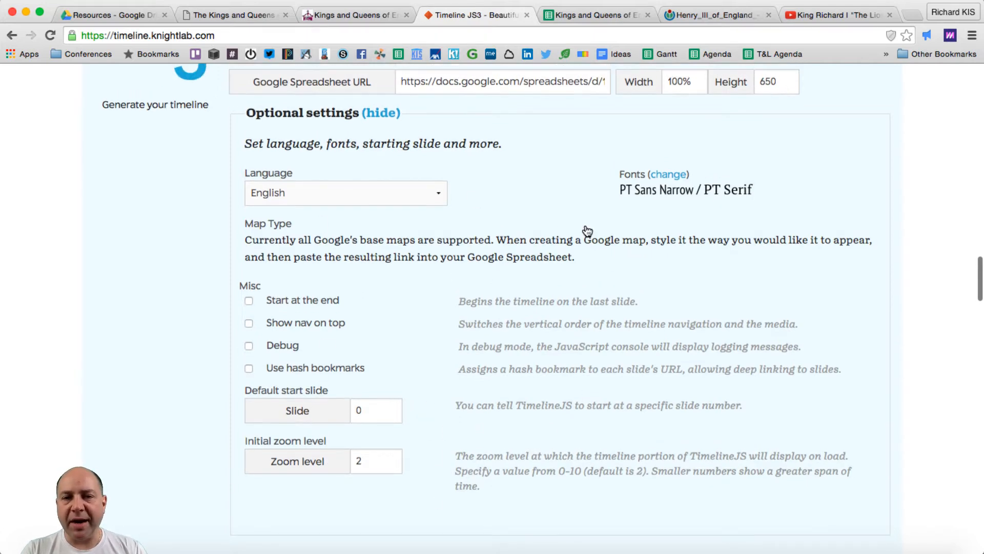
scroll(down, 3)
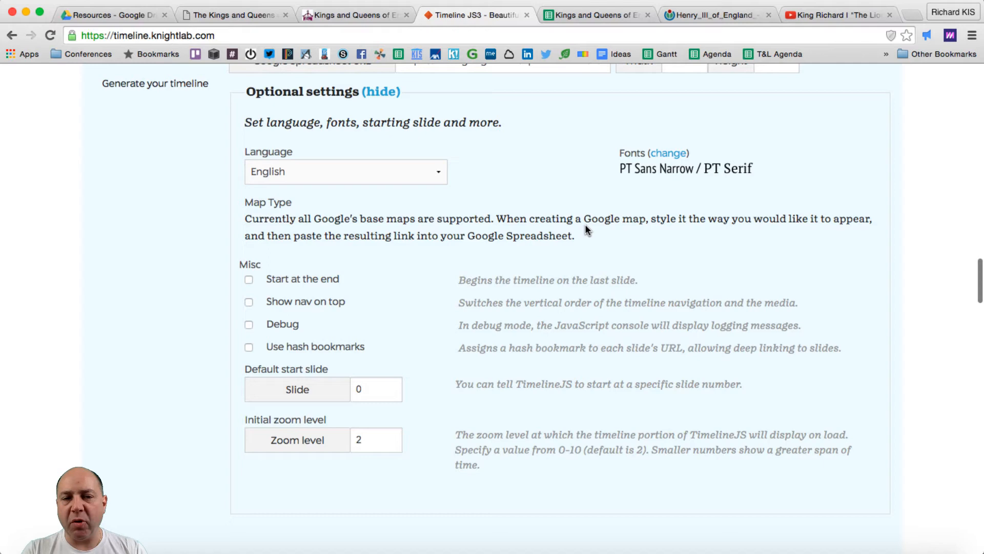
scroll(down, 3)
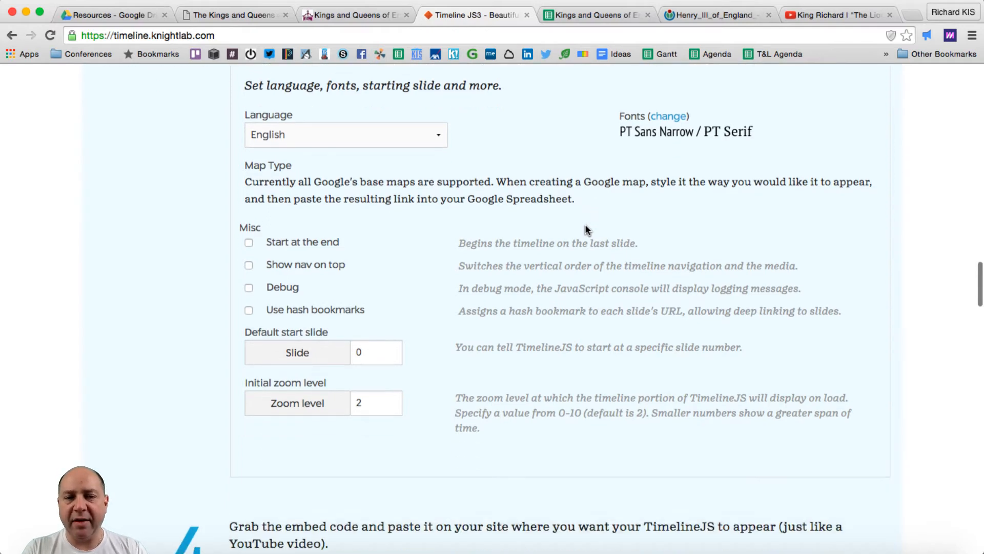
scroll(down, 3)
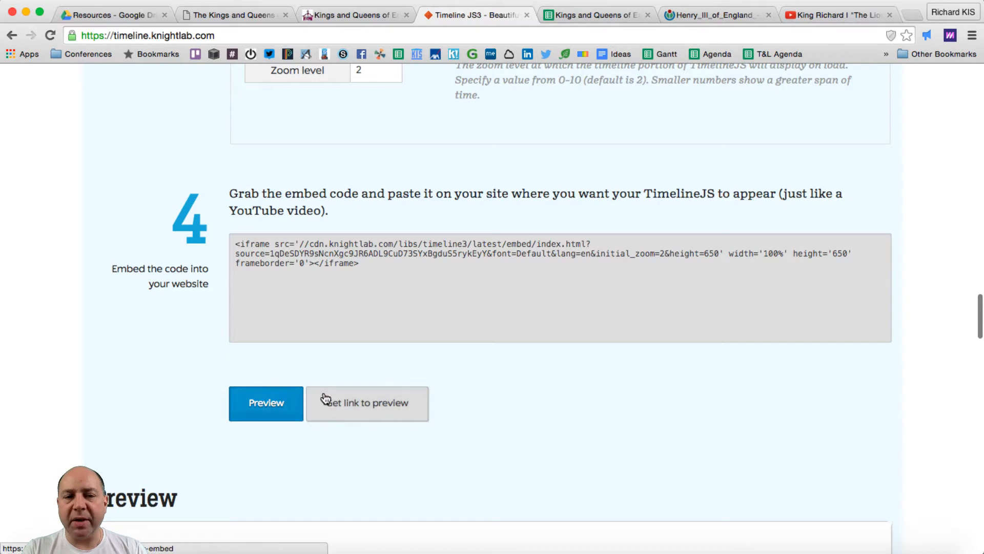
Preview the Kings and Queens timeline and step from William I through Stephen to Henry II
click(368, 402)
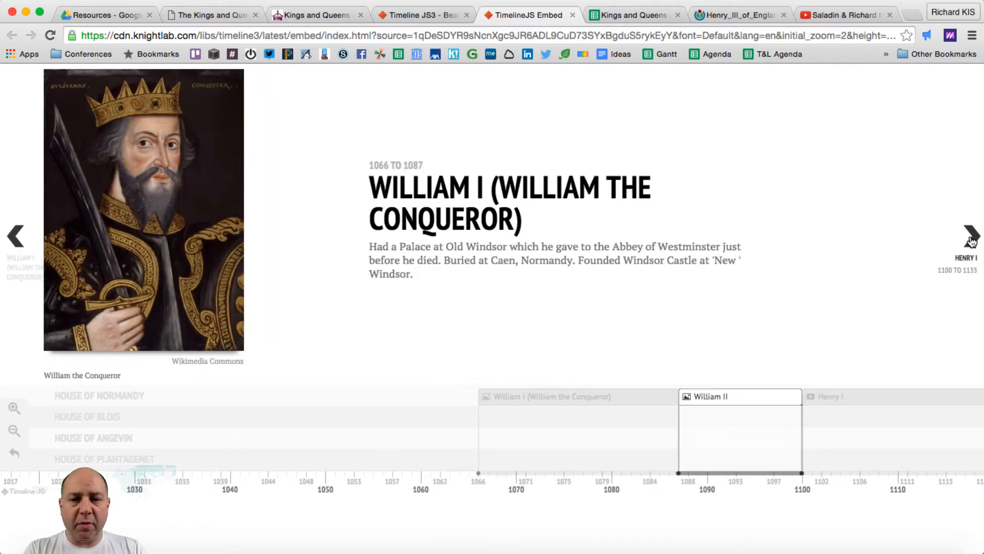
click(969, 237)
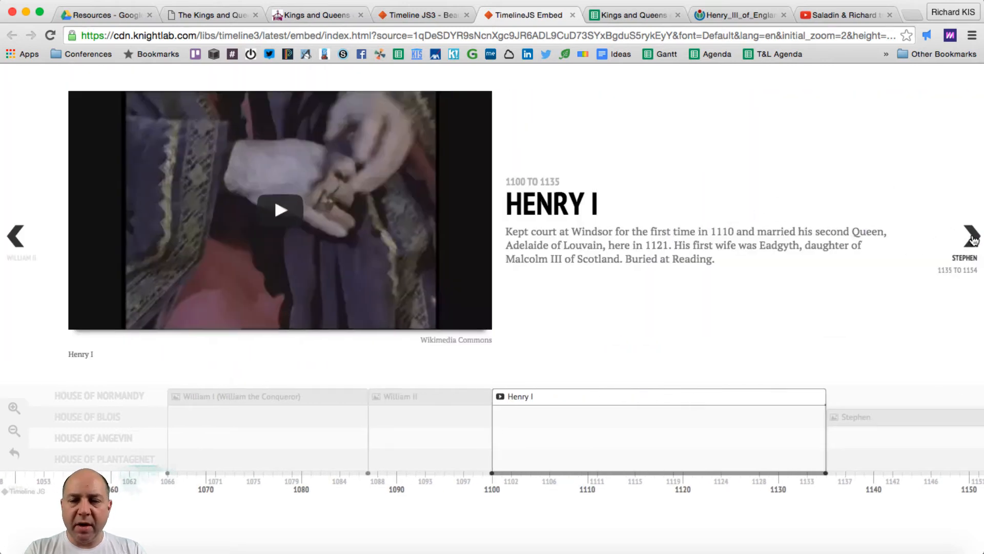
click(969, 236)
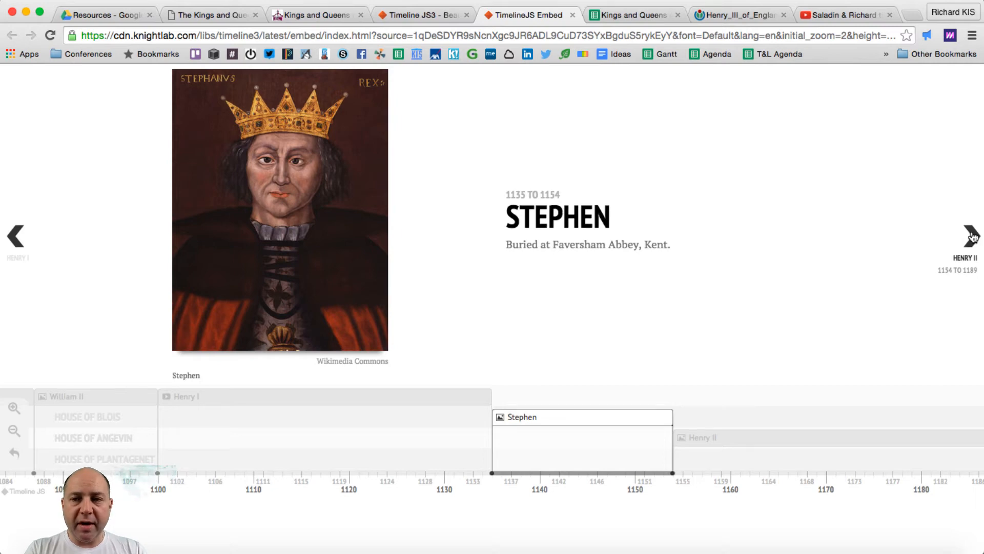
click(969, 236)
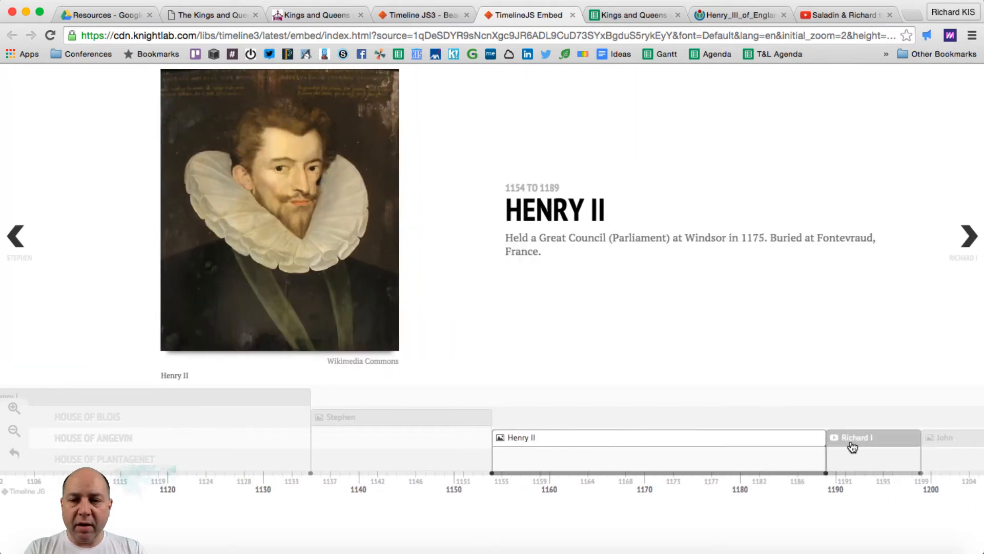
Jump to Richard I on the timeline, play his video, then move on to John's slide
click(873, 438)
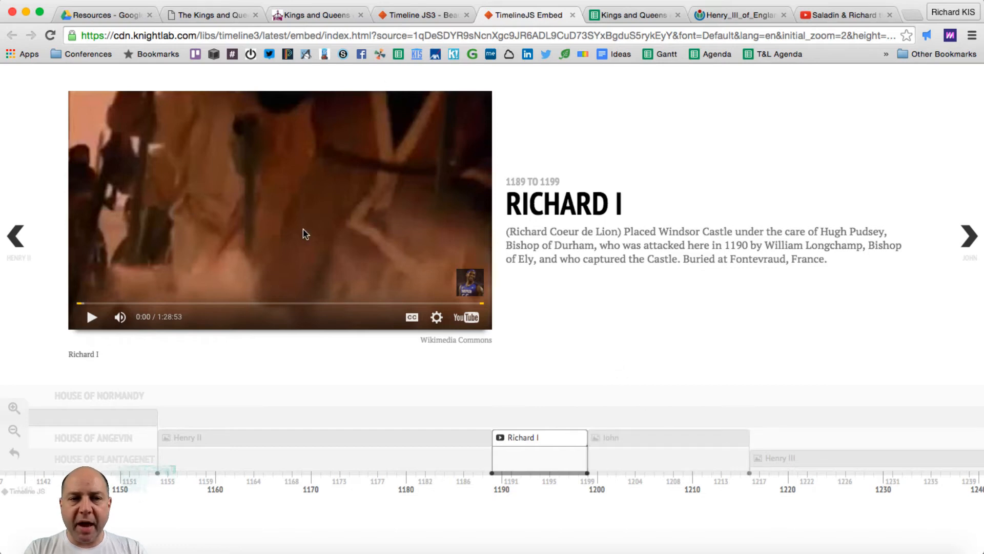
click(91, 317)
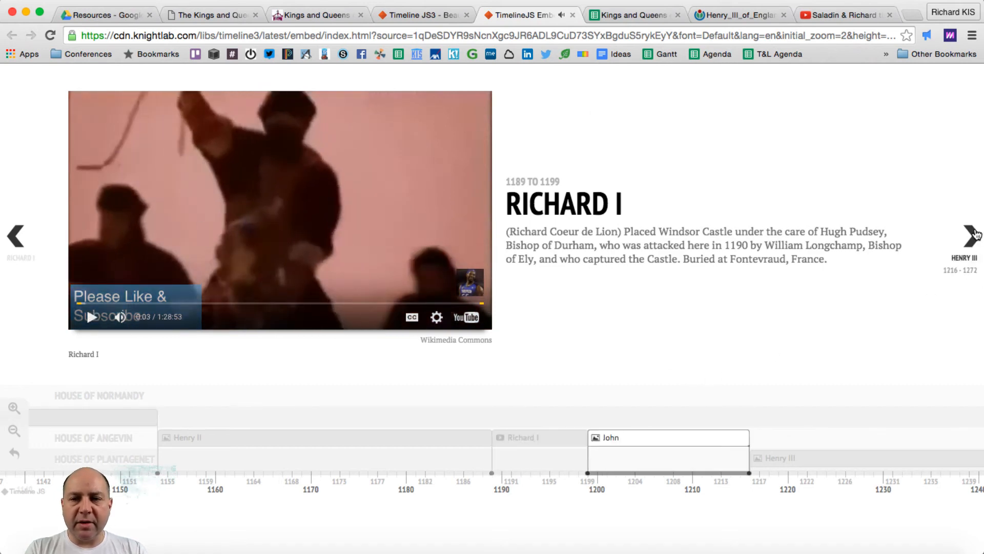
click(967, 235)
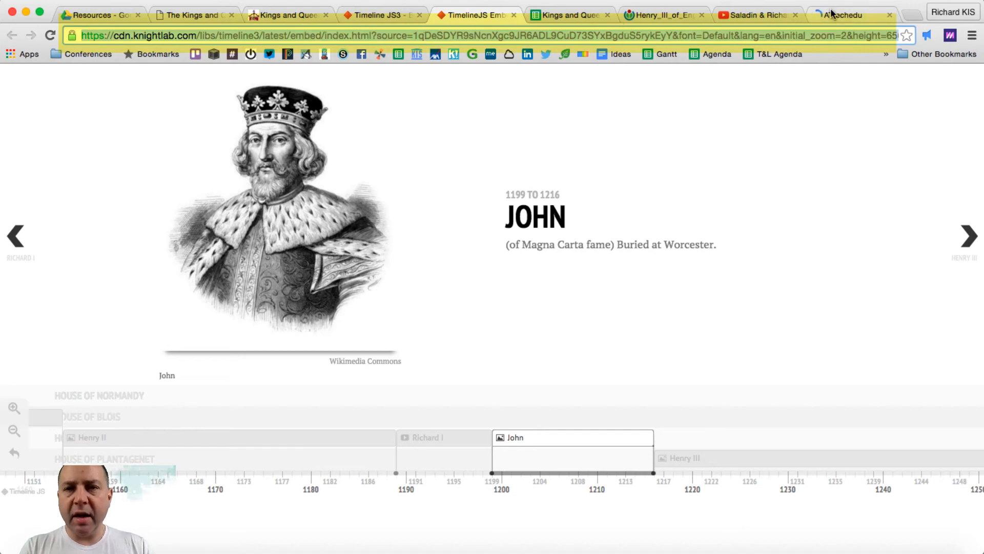
Post the timeline preview URL as a status on the ATtechedu Facebook page
click(851, 14)
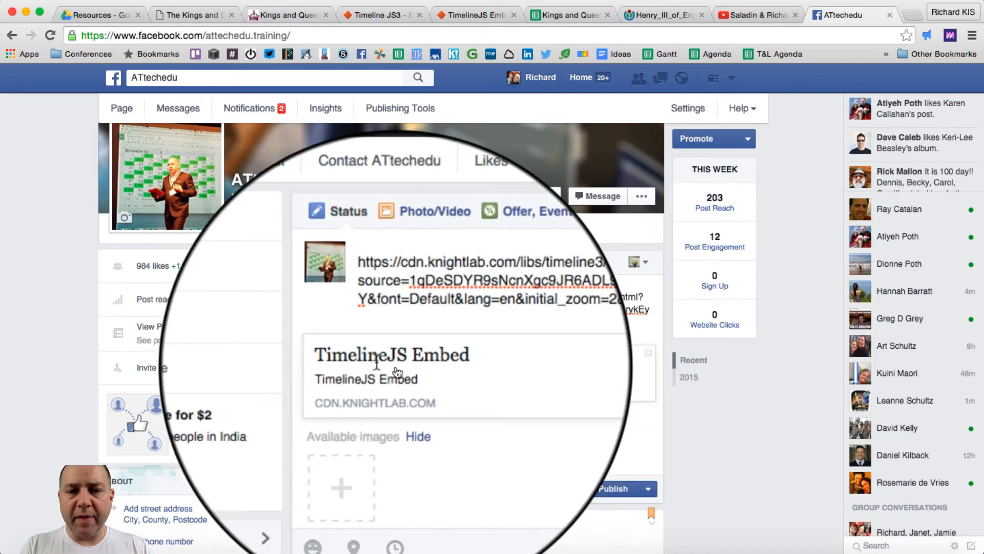
double_click(368, 355)
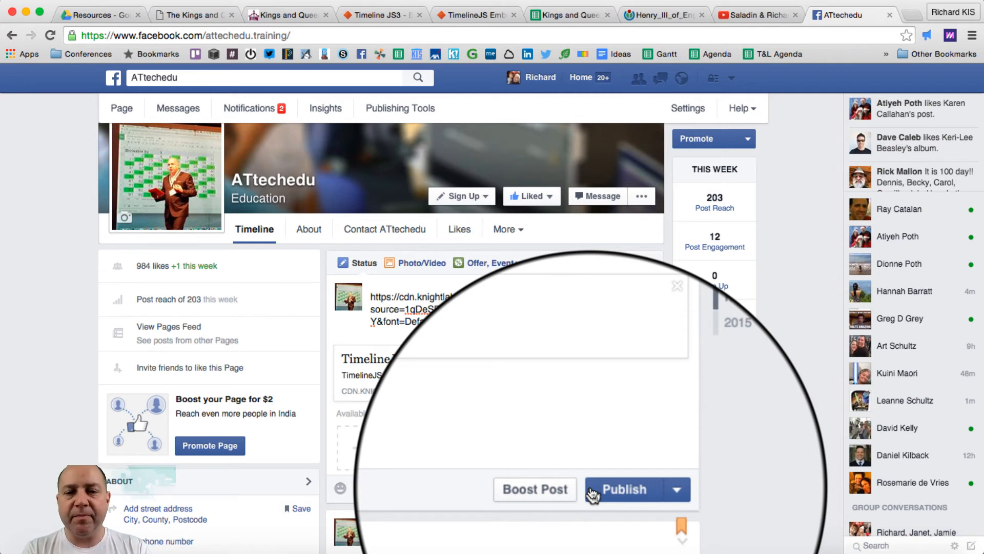
click(381, 14)
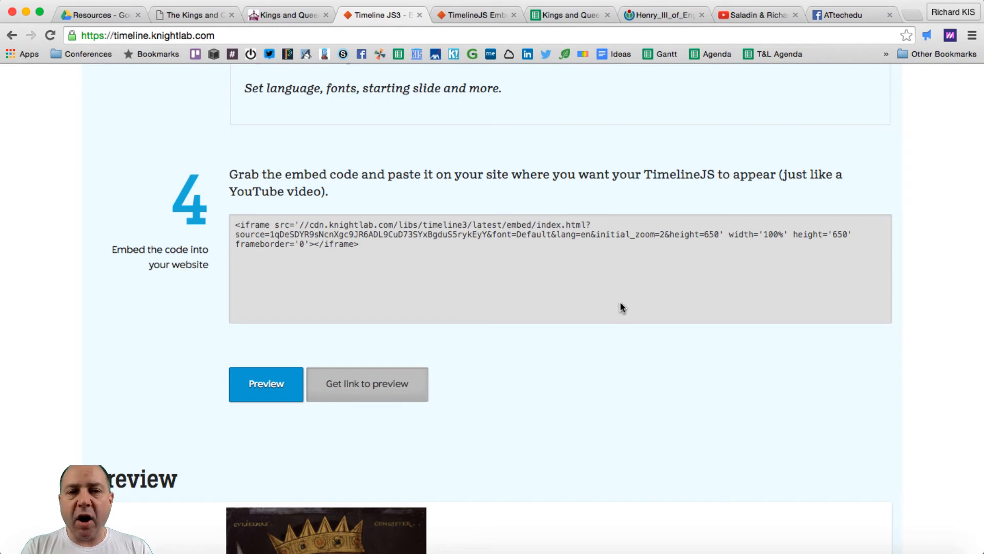